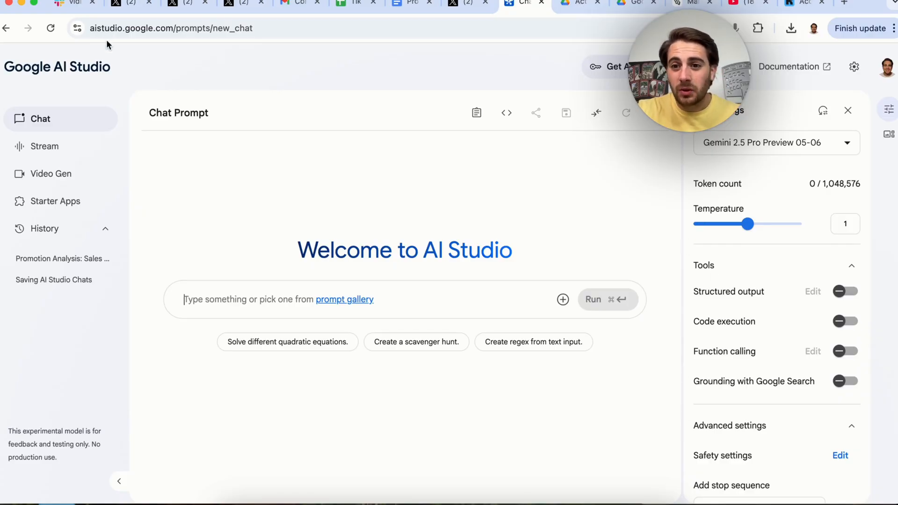
pyautogui.moveTo(197, 52)
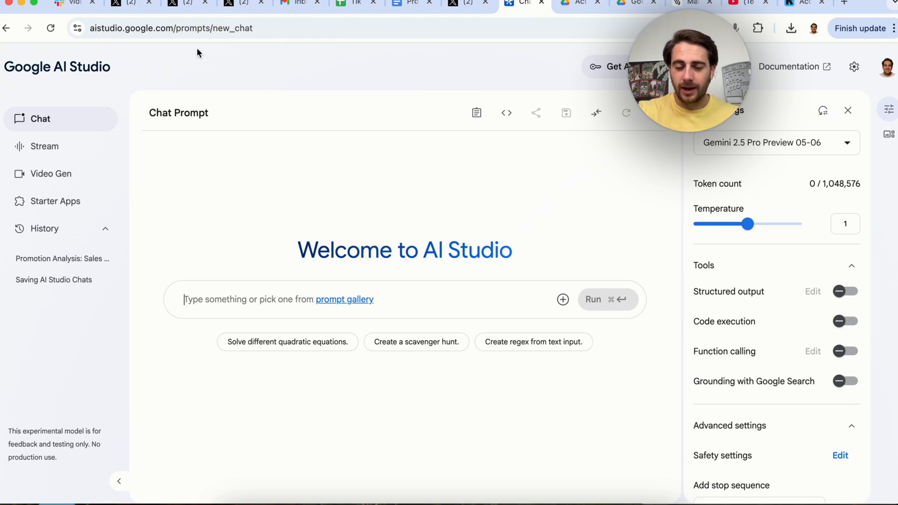
pyautogui.moveTo(483, 202)
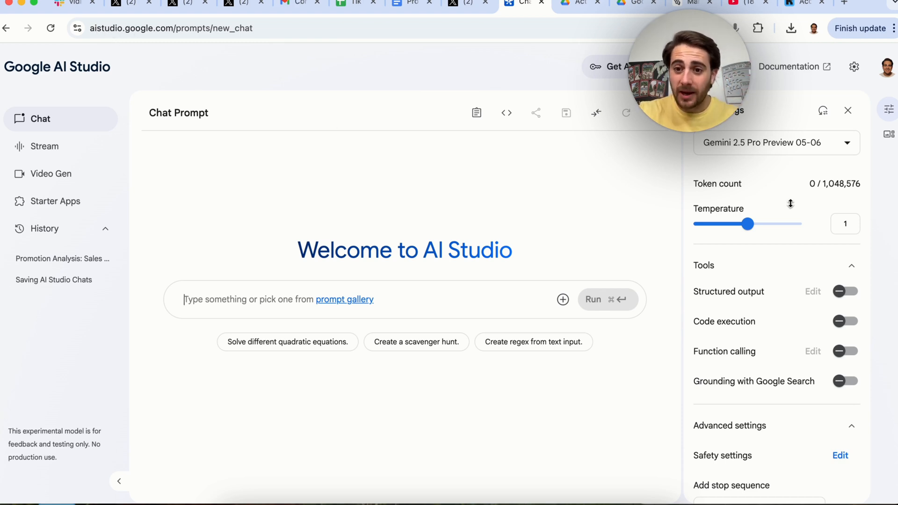
# Browse the model list and saved chats library, then open the prompt's media insert menu
pyautogui.click(776, 143)
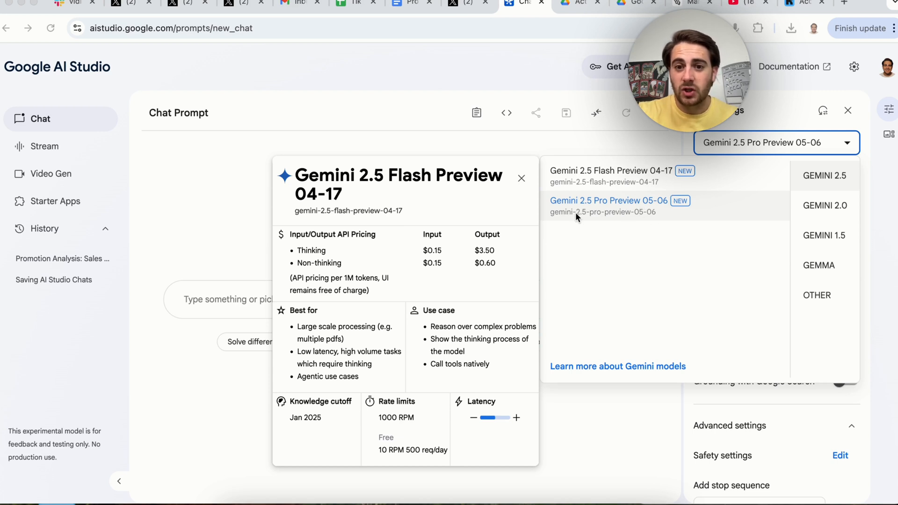
pyautogui.moveTo(654, 206)
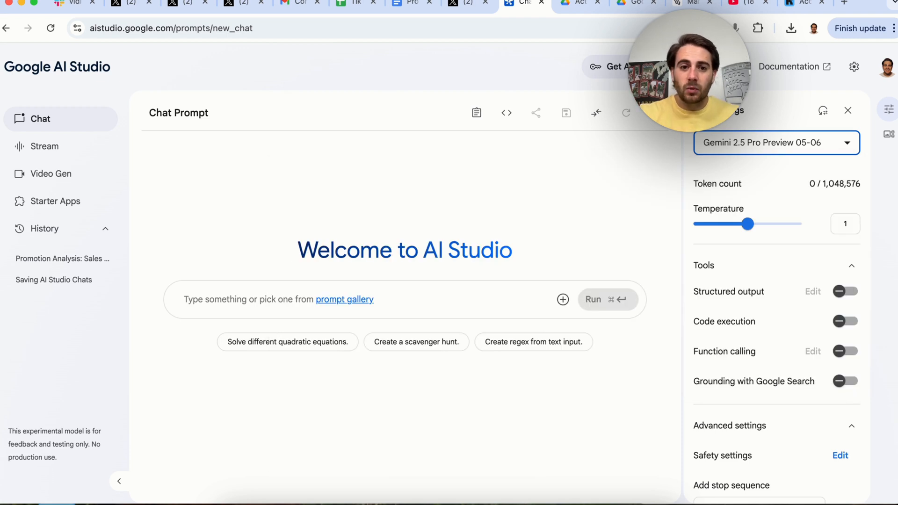
pyautogui.click(853, 66)
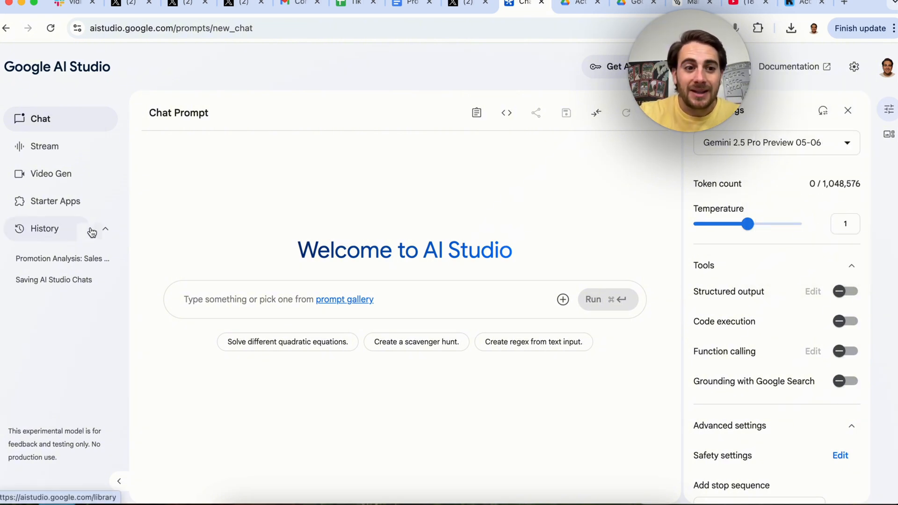
pyautogui.click(45, 229)
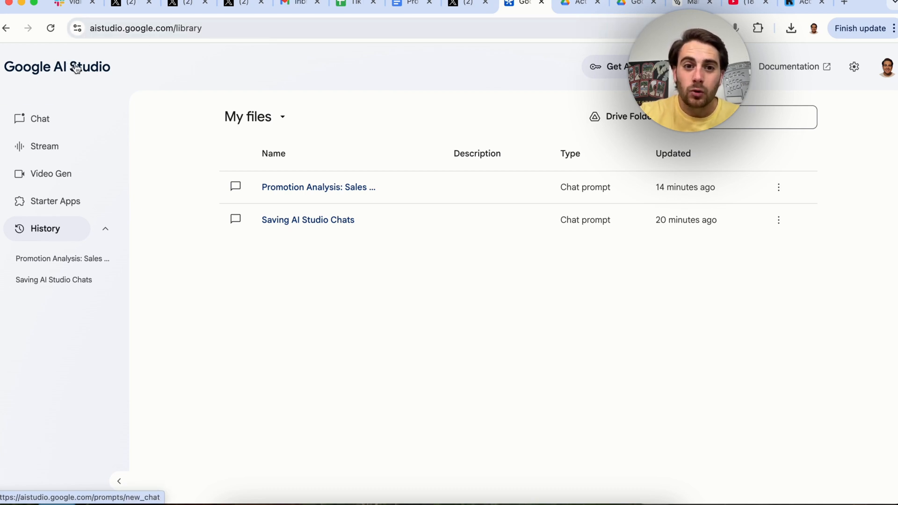
pyautogui.moveTo(169, 137)
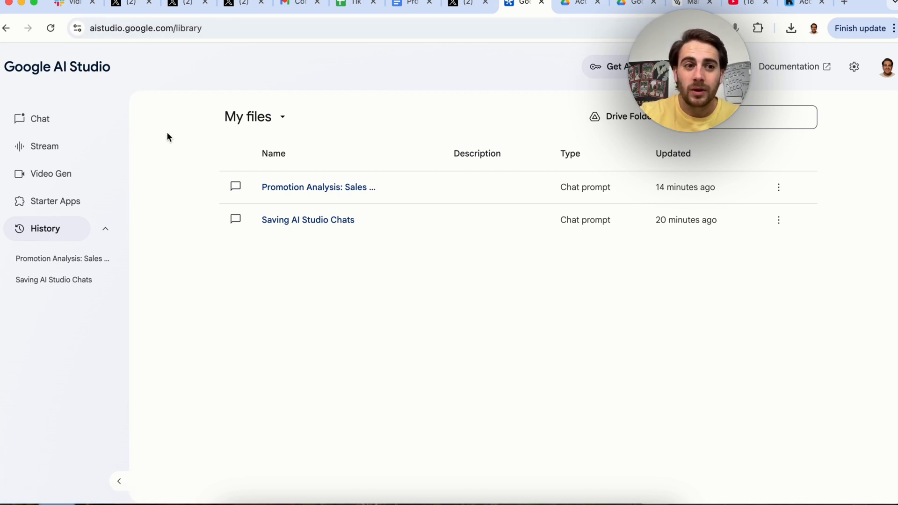
pyautogui.moveTo(39, 119)
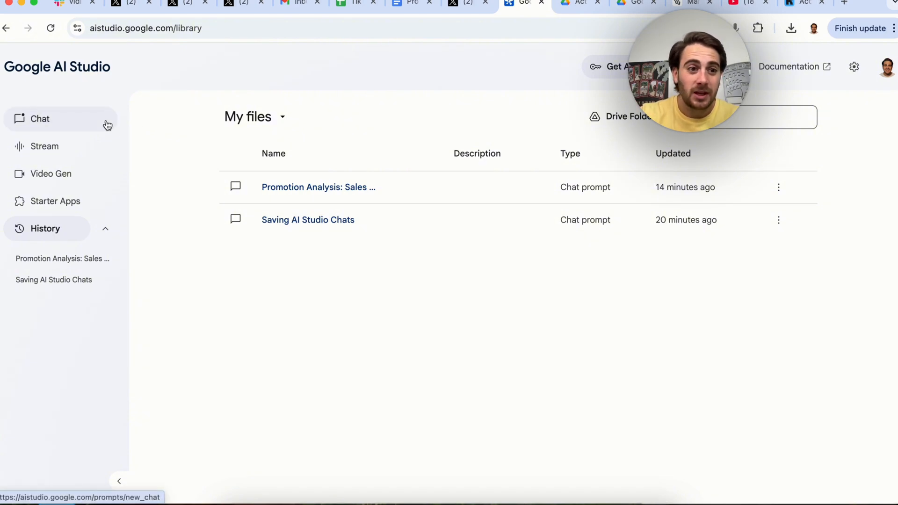
pyautogui.moveTo(50, 174)
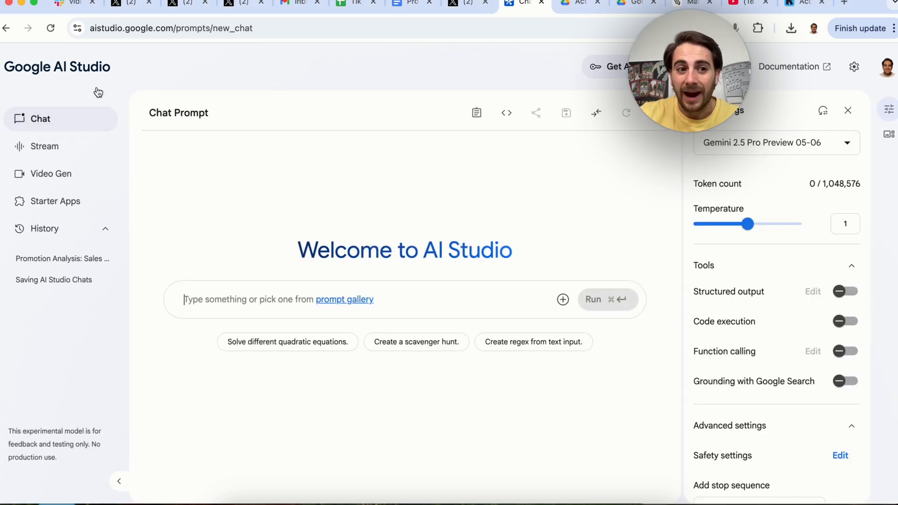
pyautogui.click(563, 299)
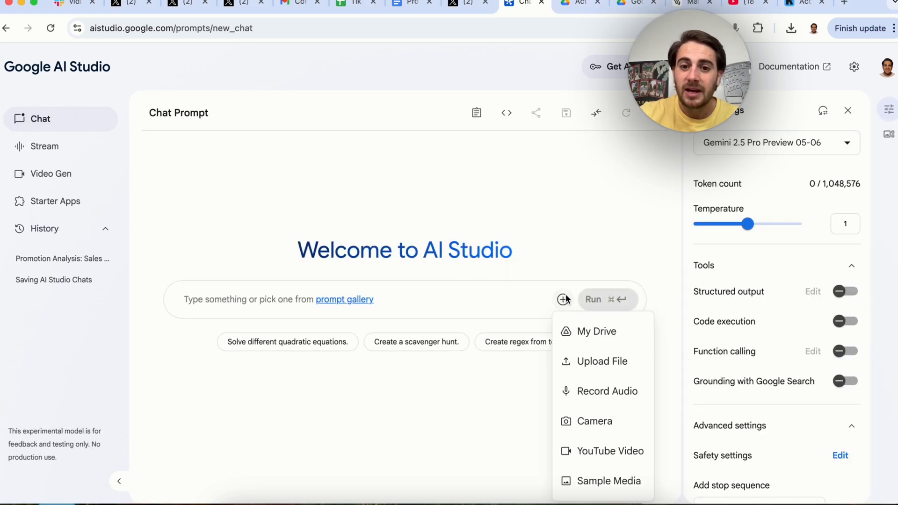
pyautogui.moveTo(589, 418)
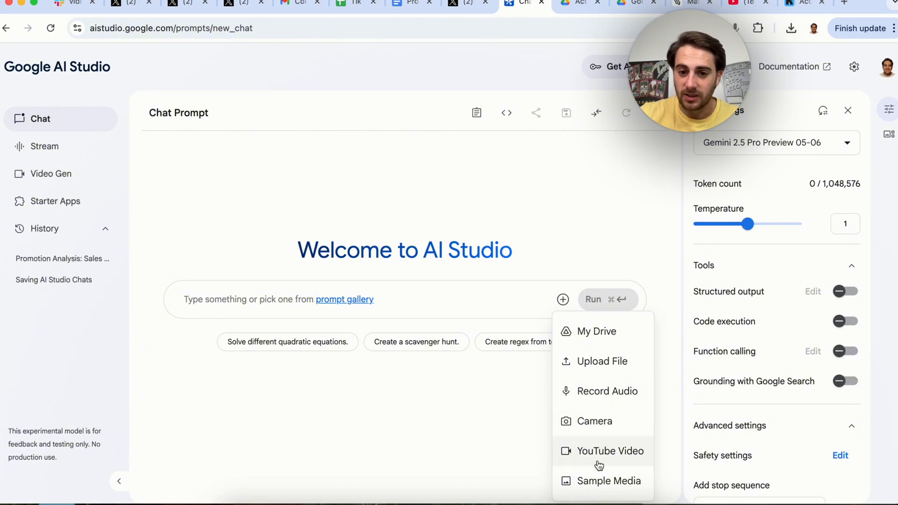
pyautogui.moveTo(617, 463)
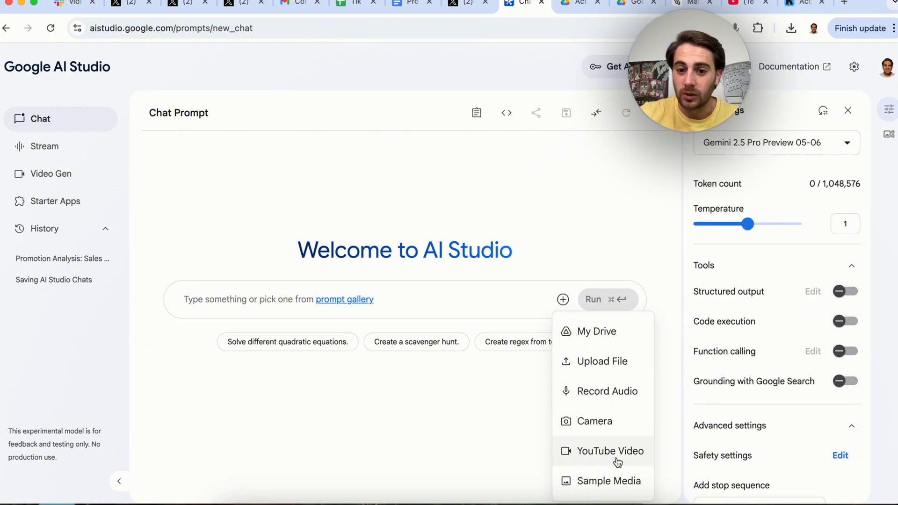
pyautogui.moveTo(594, 421)
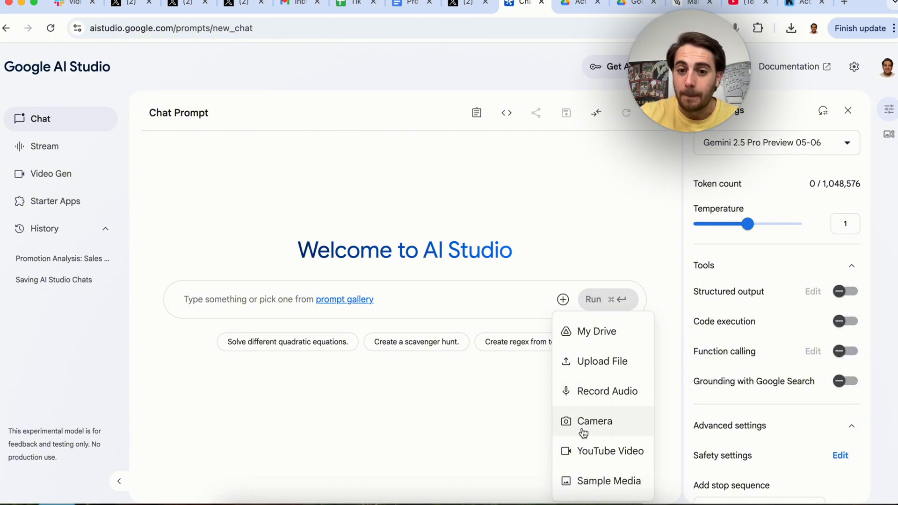
pyautogui.moveTo(599, 391)
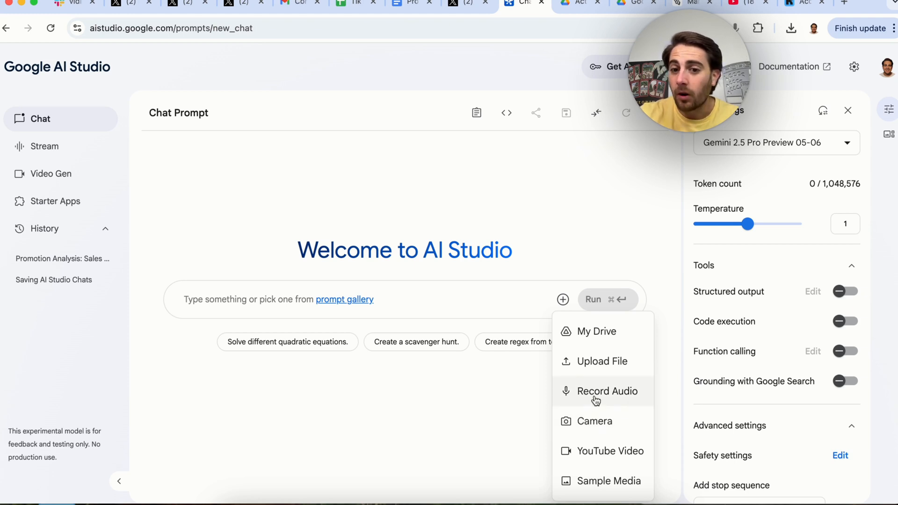
pyautogui.moveTo(601, 361)
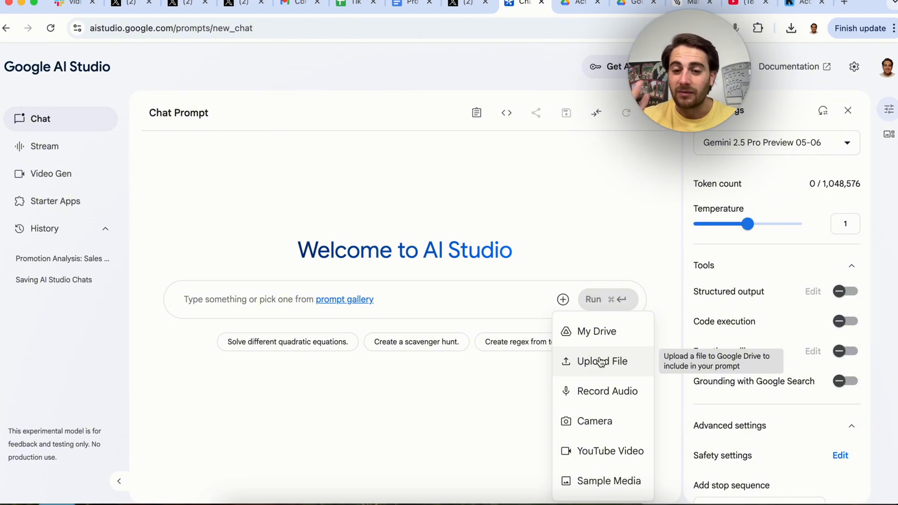
pyautogui.moveTo(591, 331)
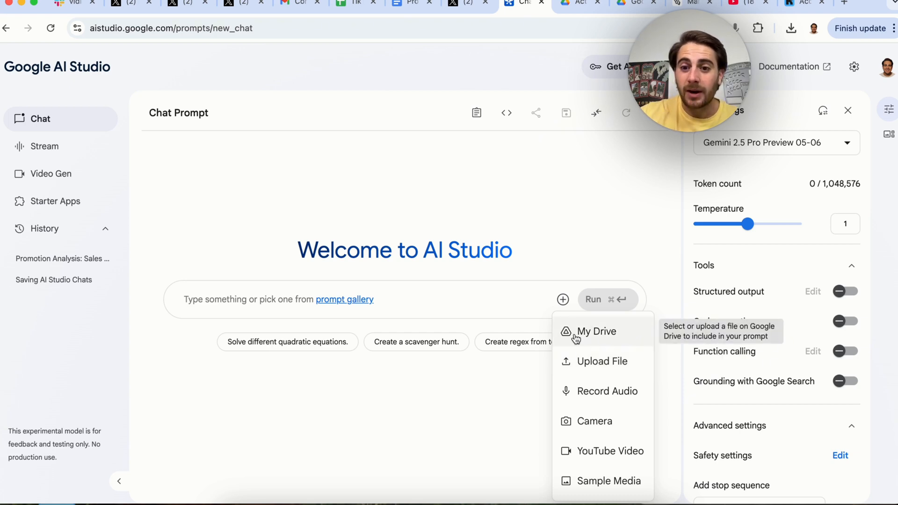
# Search Google Drive for 'pro' and attach the Promotion Schedule document
pyautogui.click(591, 331)
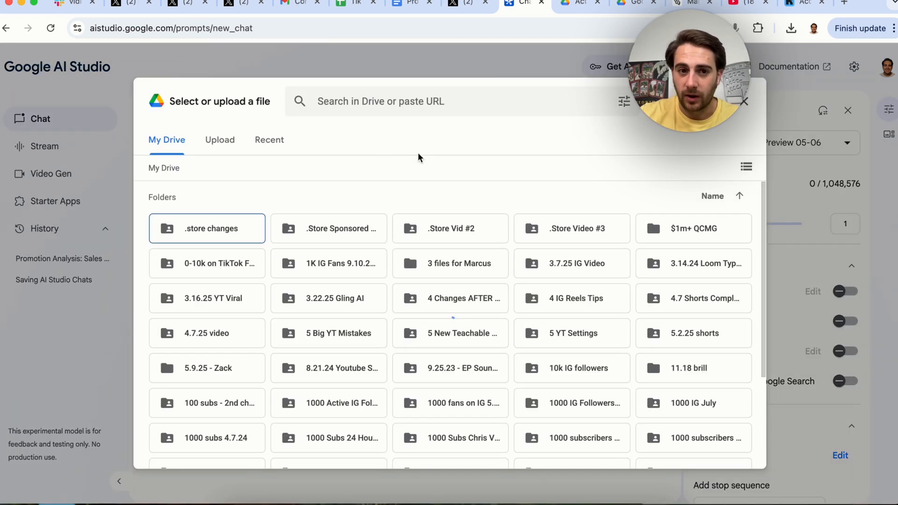
pyautogui.write('pro')
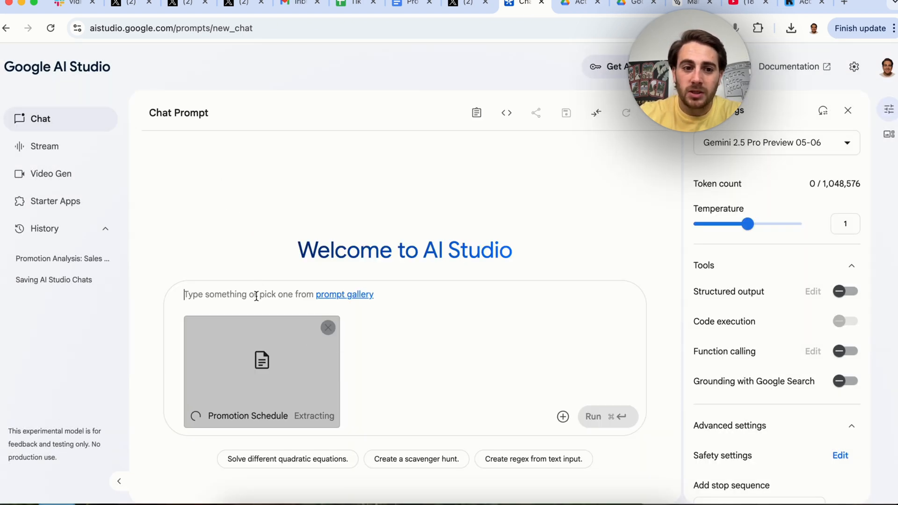
# Ask Gemini to go through the schedule for actionable insights and things to change
pyautogui.write('Please is go through this and analyze')
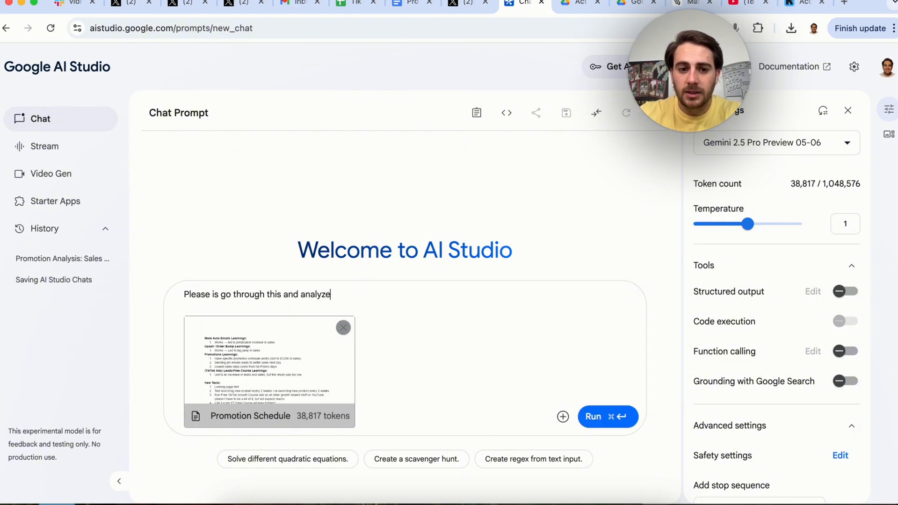
pyautogui.write('it for actionable')
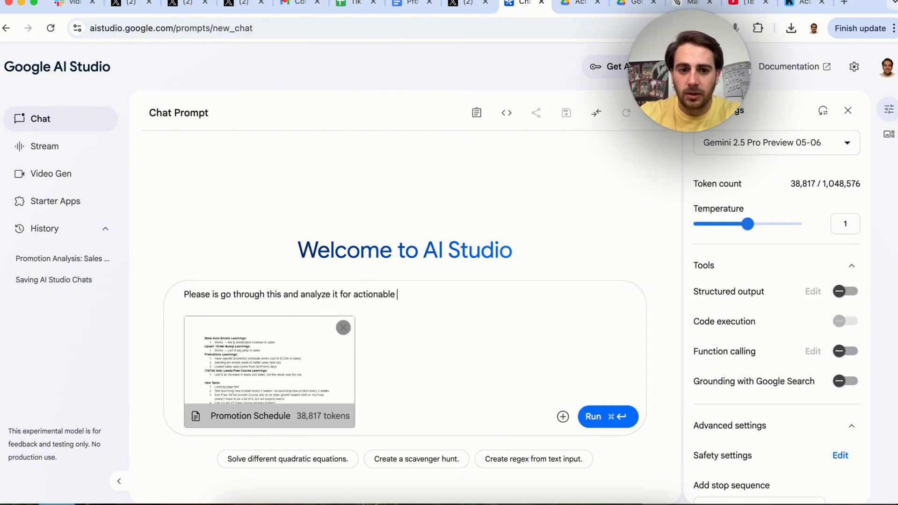
pyautogui.write('insights and things I should change /')
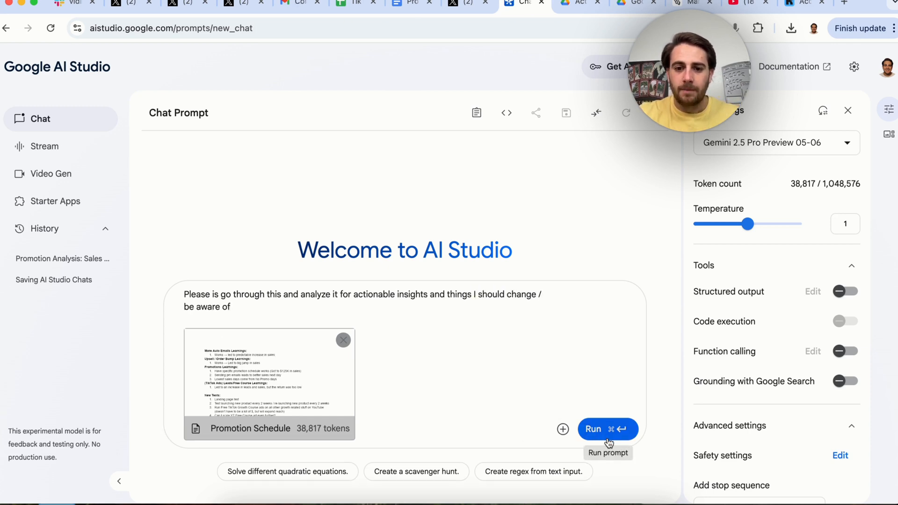
pyautogui.click(608, 429)
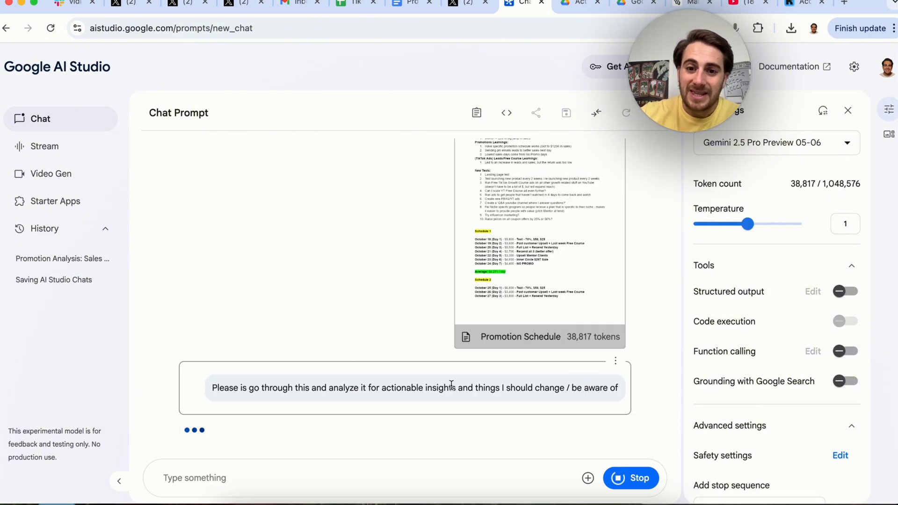
pyautogui.press('Enter')
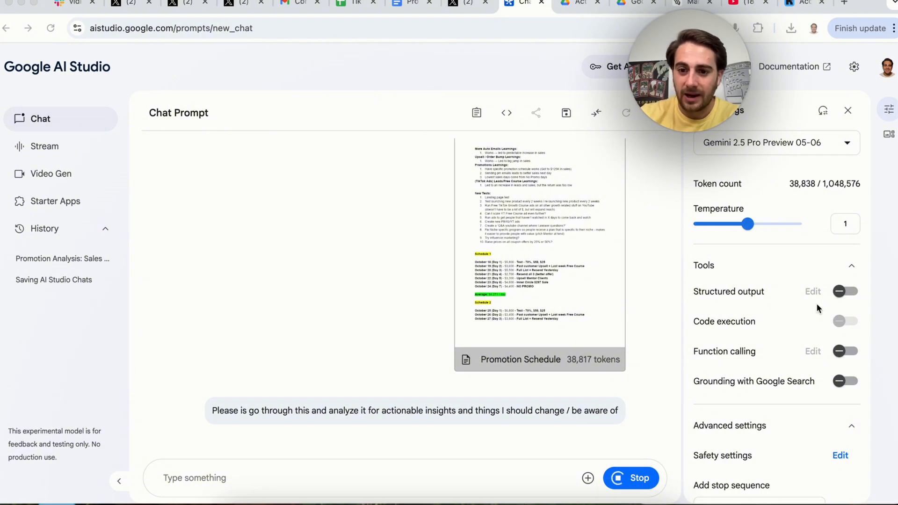
pyautogui.scroll(-3)
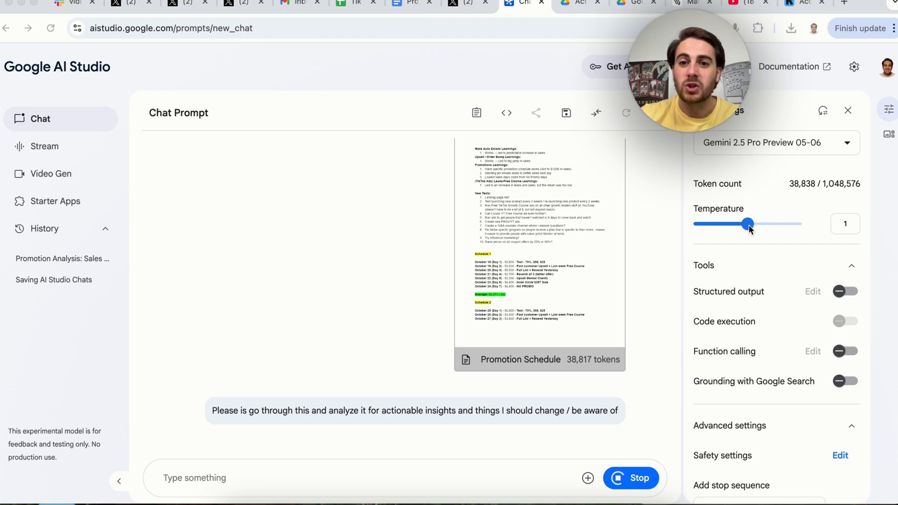
pyautogui.moveTo(565, 320)
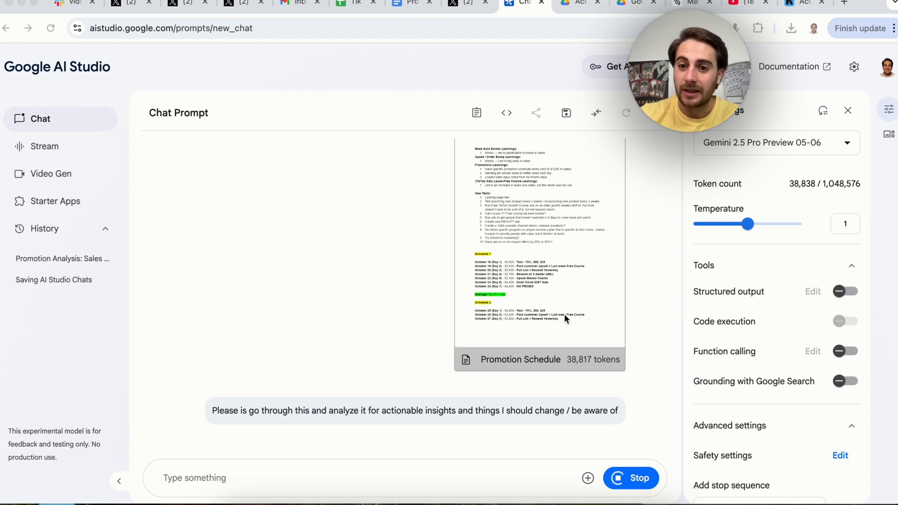
pyautogui.moveTo(793, 278)
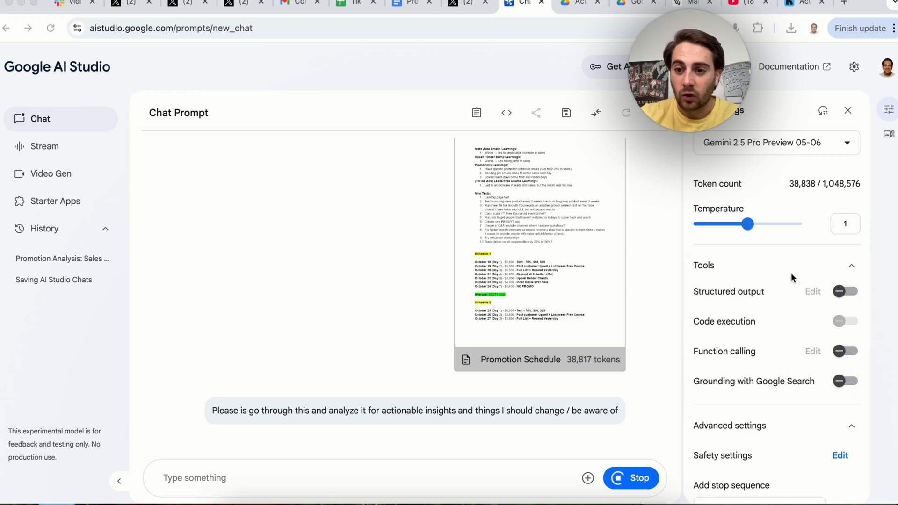
pyautogui.moveTo(737, 382)
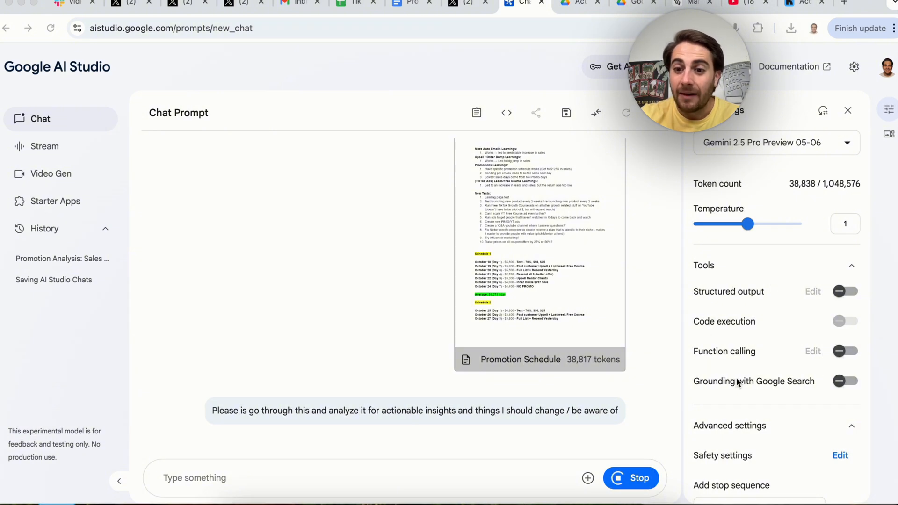
pyautogui.moveTo(774, 373)
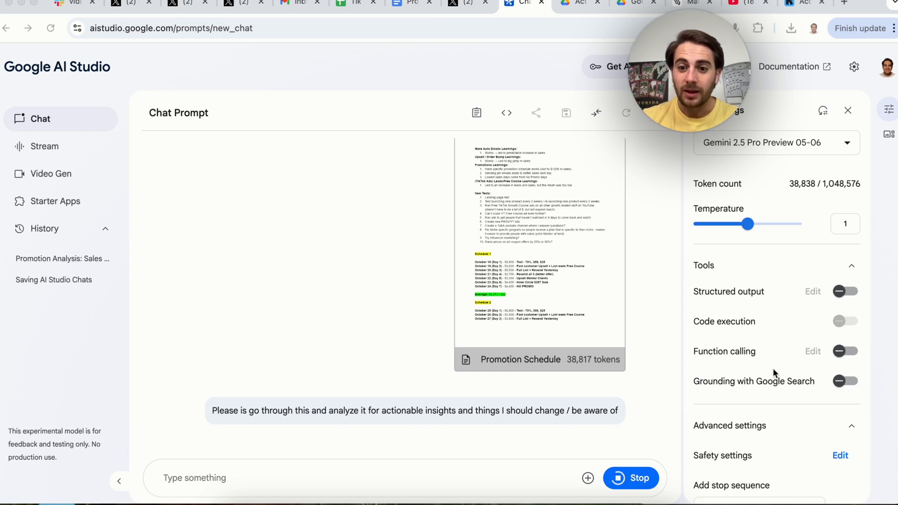
pyautogui.scroll(-3)
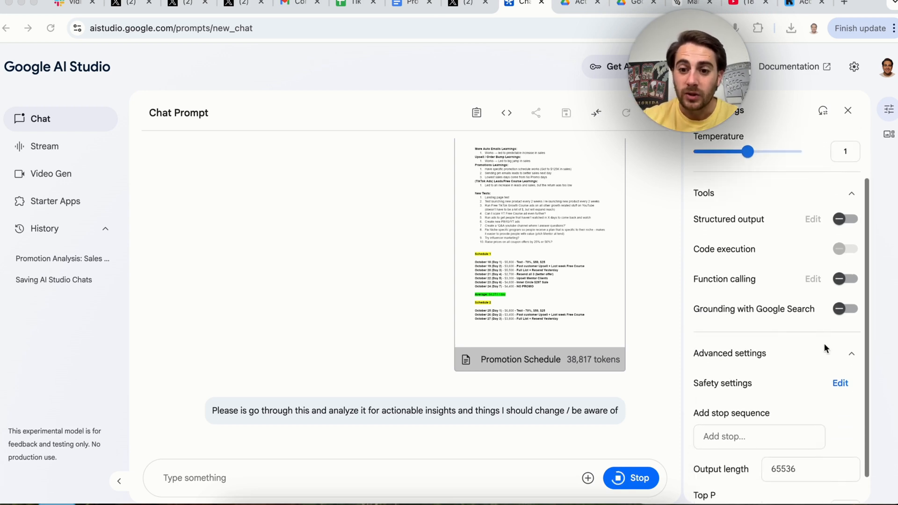
pyautogui.scroll(-3)
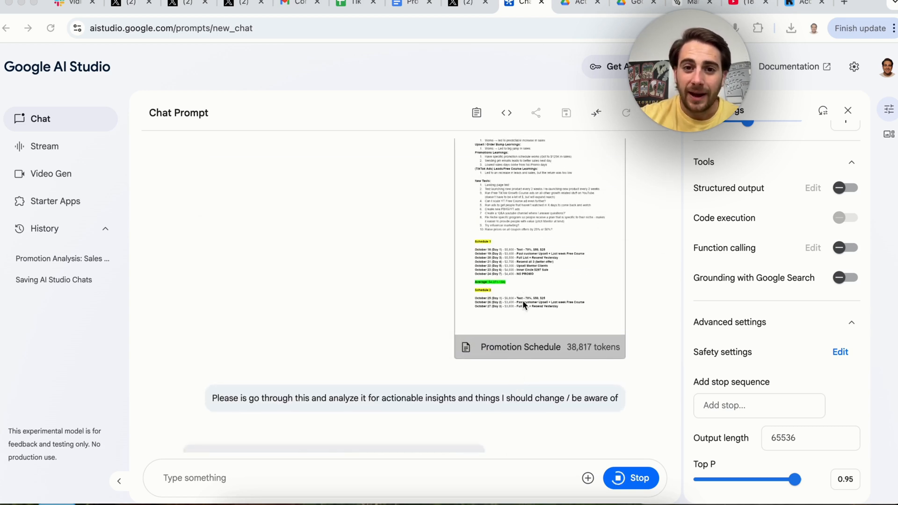
pyautogui.moveTo(521, 293)
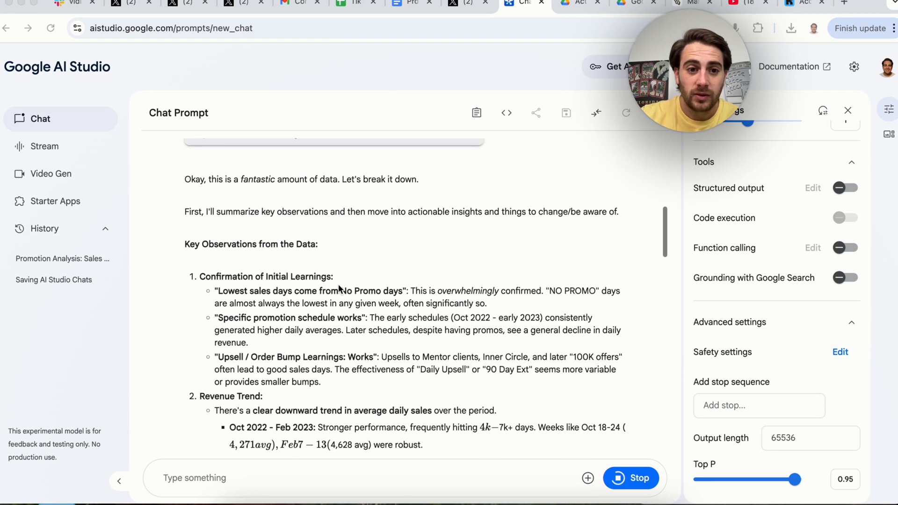
# Scroll through Gemini's answer from key observations down to specific recommendations
pyautogui.scroll(-3)
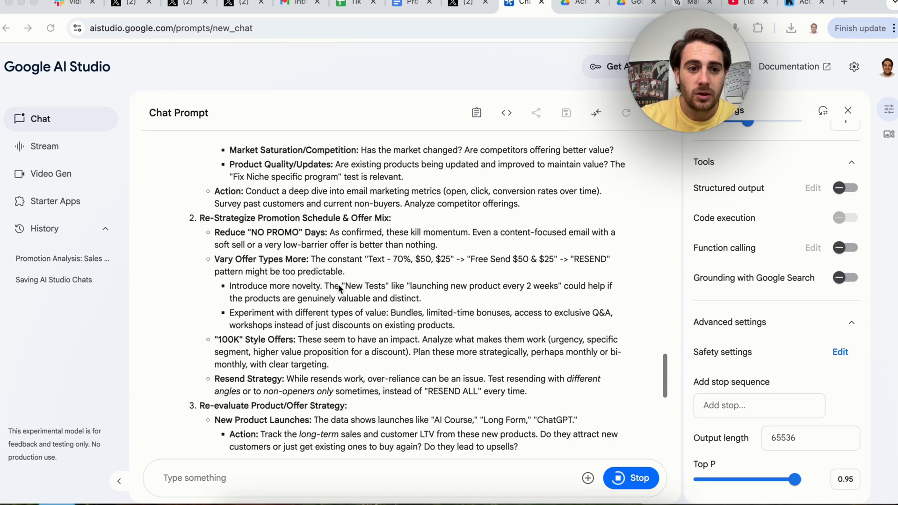
pyautogui.scroll(-3)
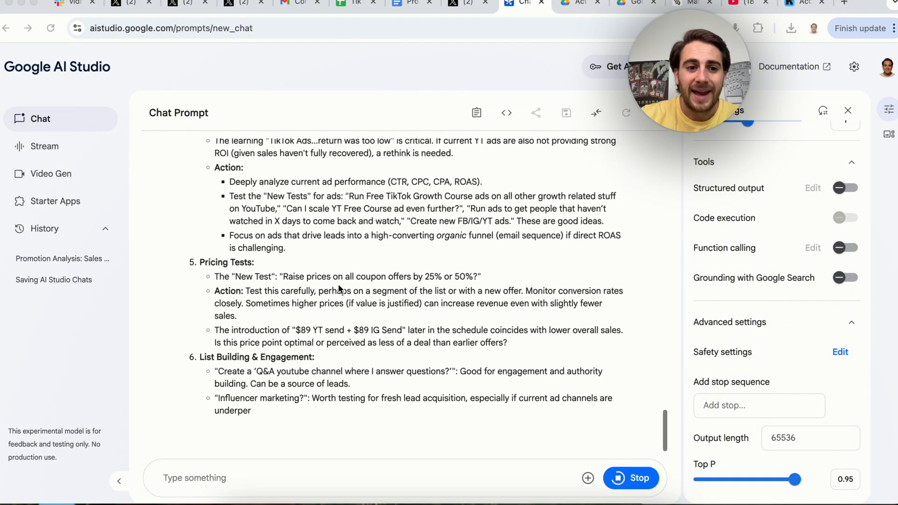
pyautogui.scroll(-3)
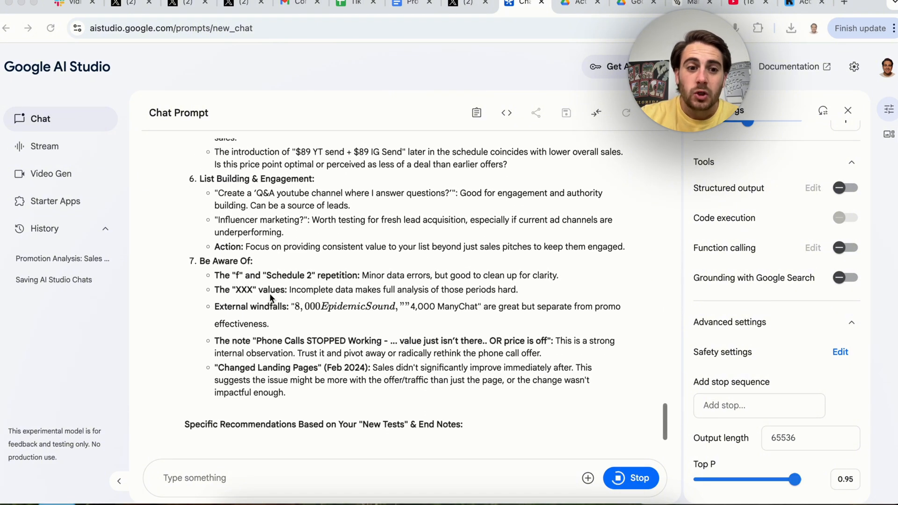
pyautogui.scroll(-3)
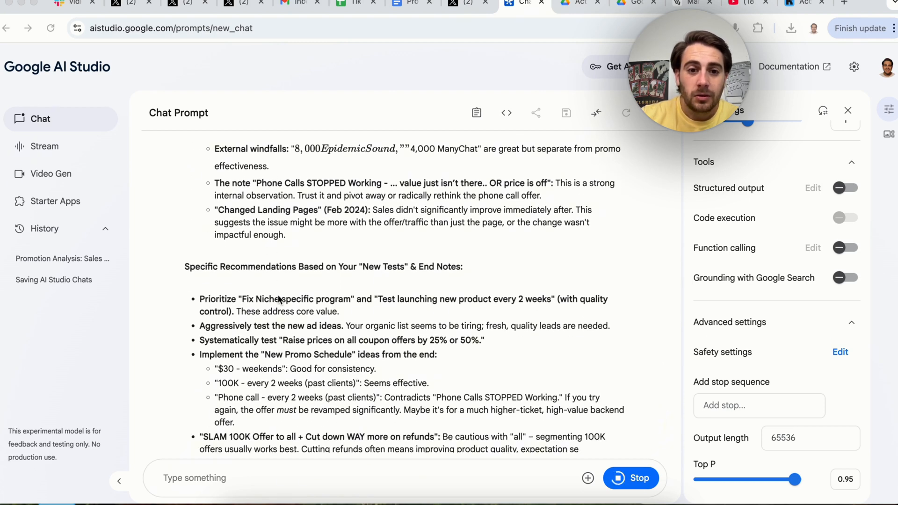